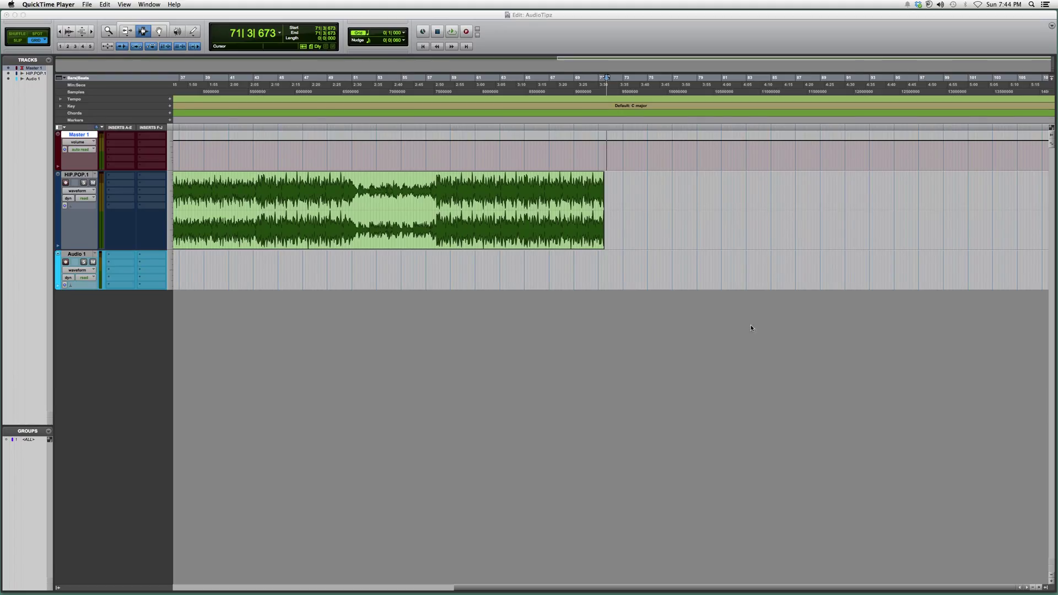
mouse_move(748, 327)
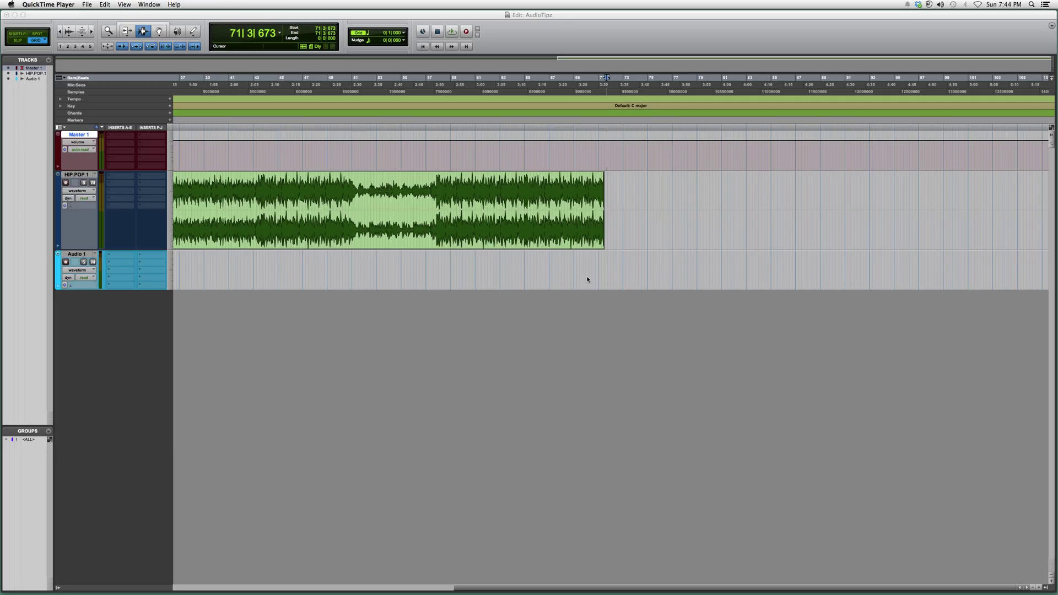
Step: Select the end of the HIP POP clip and open the Fades dialog for a fade-out
left_click(595, 77)
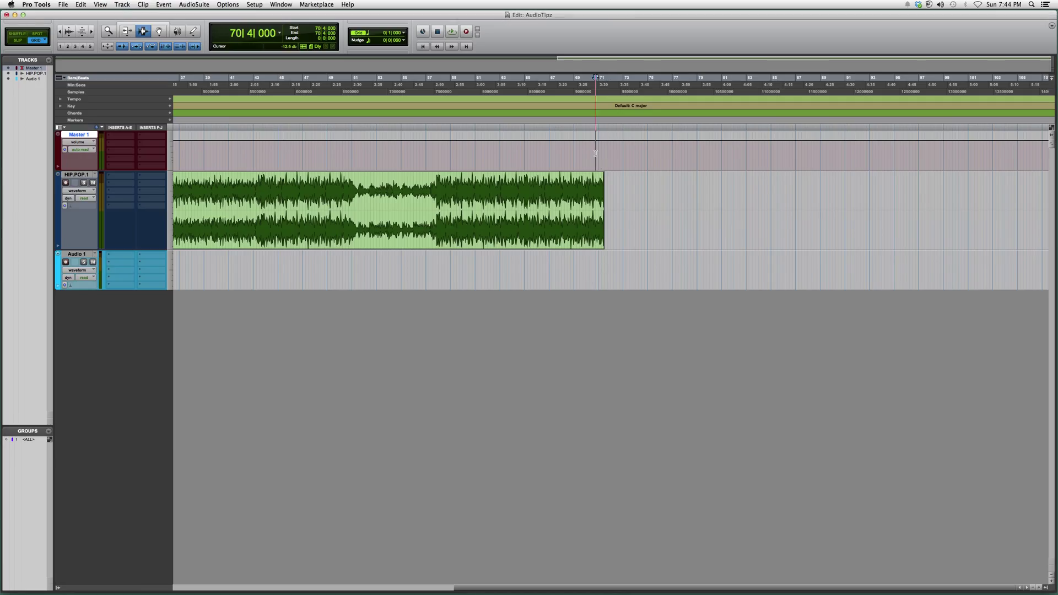
left_click(451, 32)
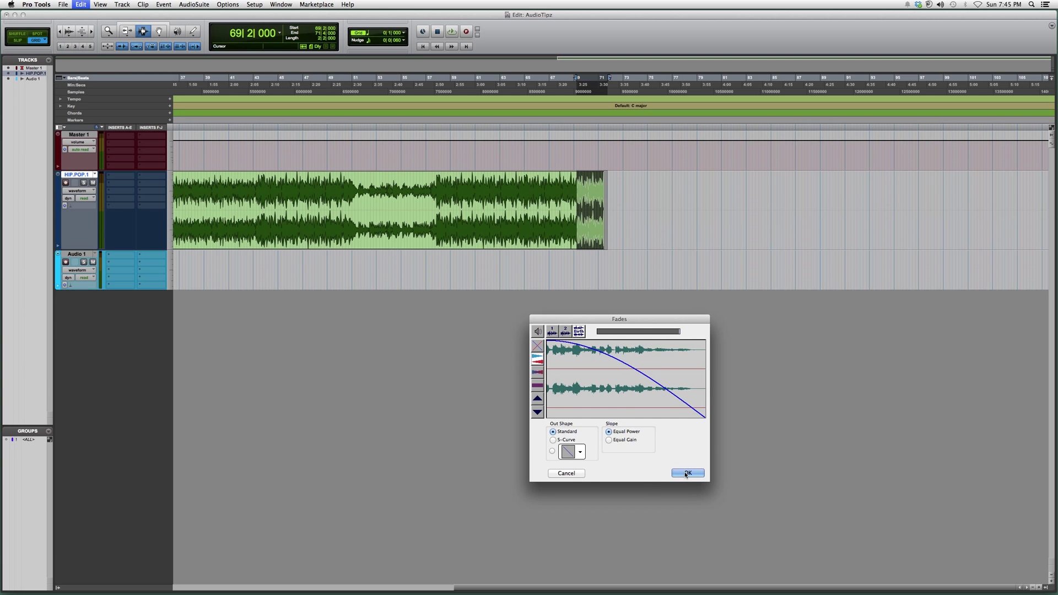
Step: Apply the standard equal-power fade-out and play back from just before the fade
left_click(688, 472)
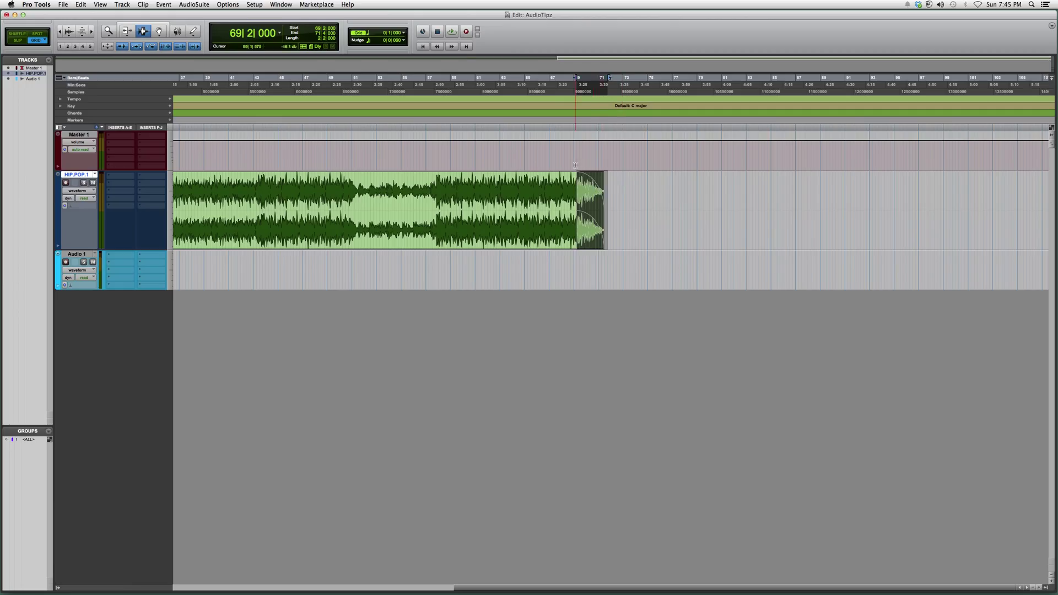
left_click(451, 32)
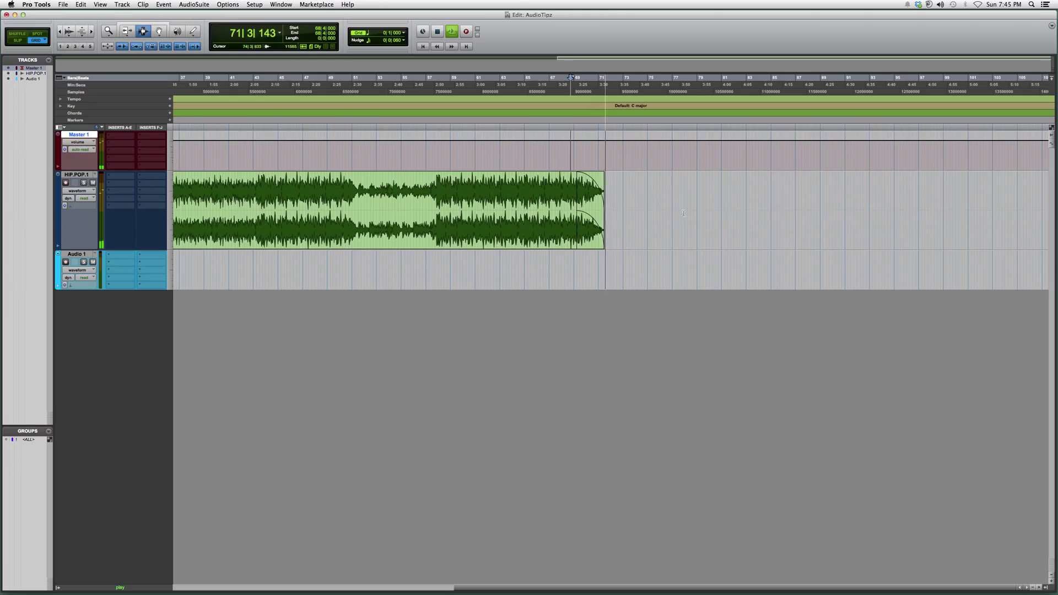
Step: Stop playback, then cancel the reopened Fades dialog, leaving the existing fade-out unchanged
left_click(613, 162)
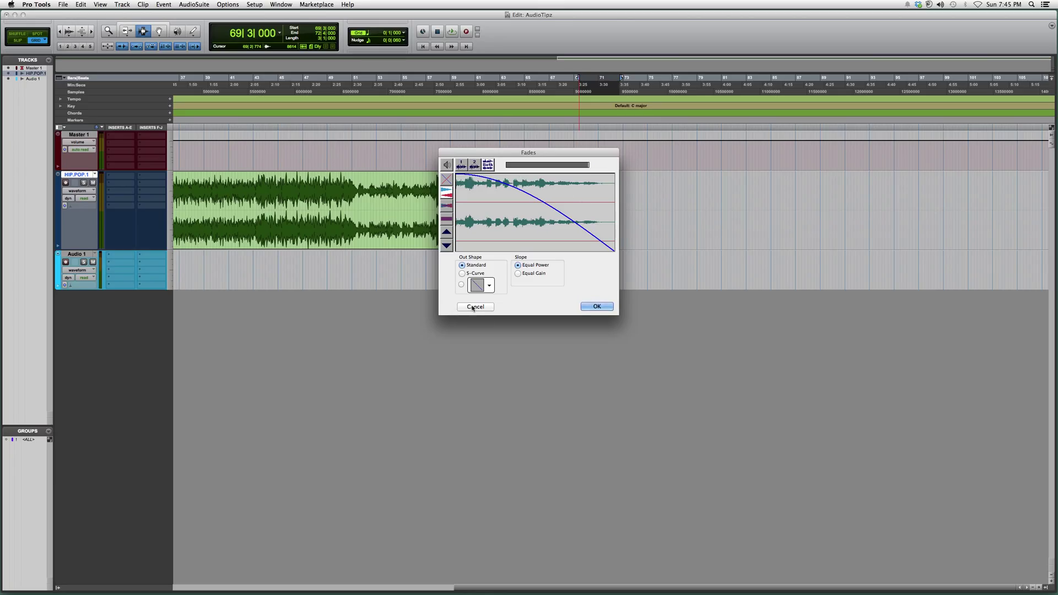
left_click(596, 307)
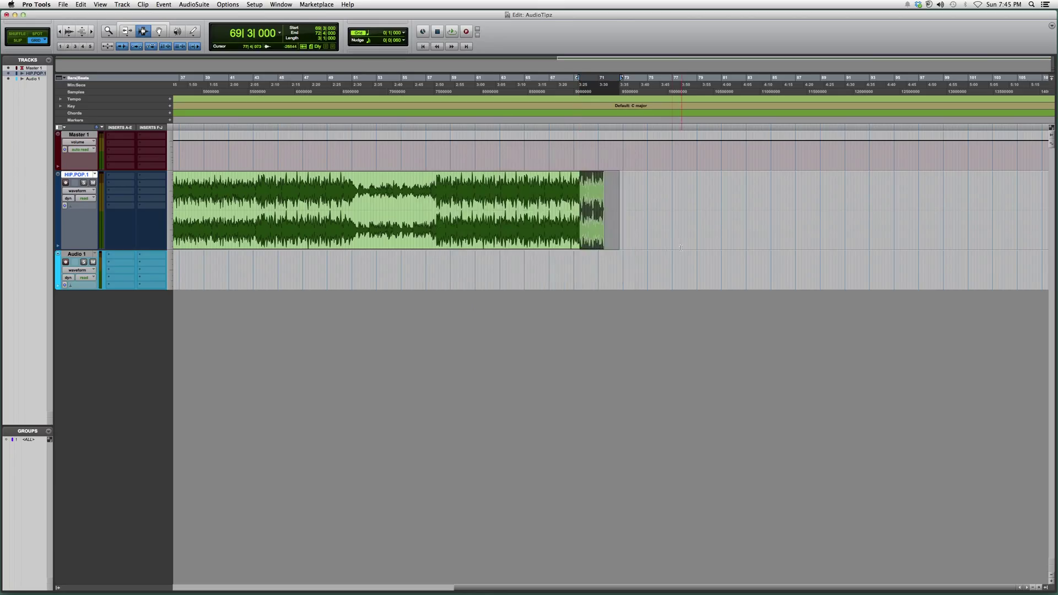